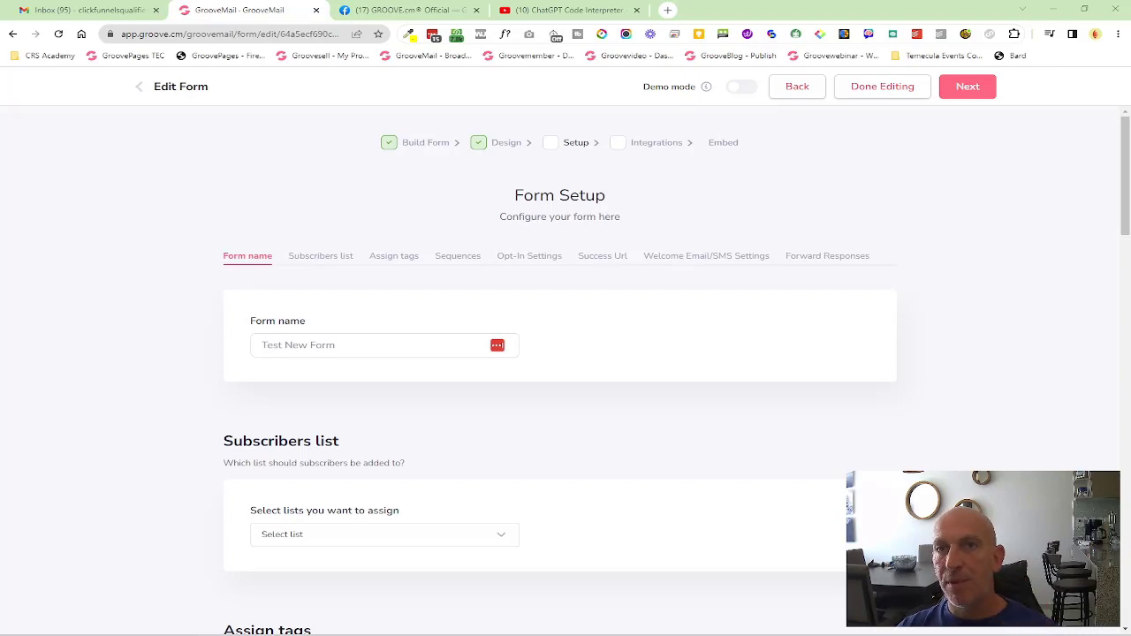
mouse_move(631, 222)
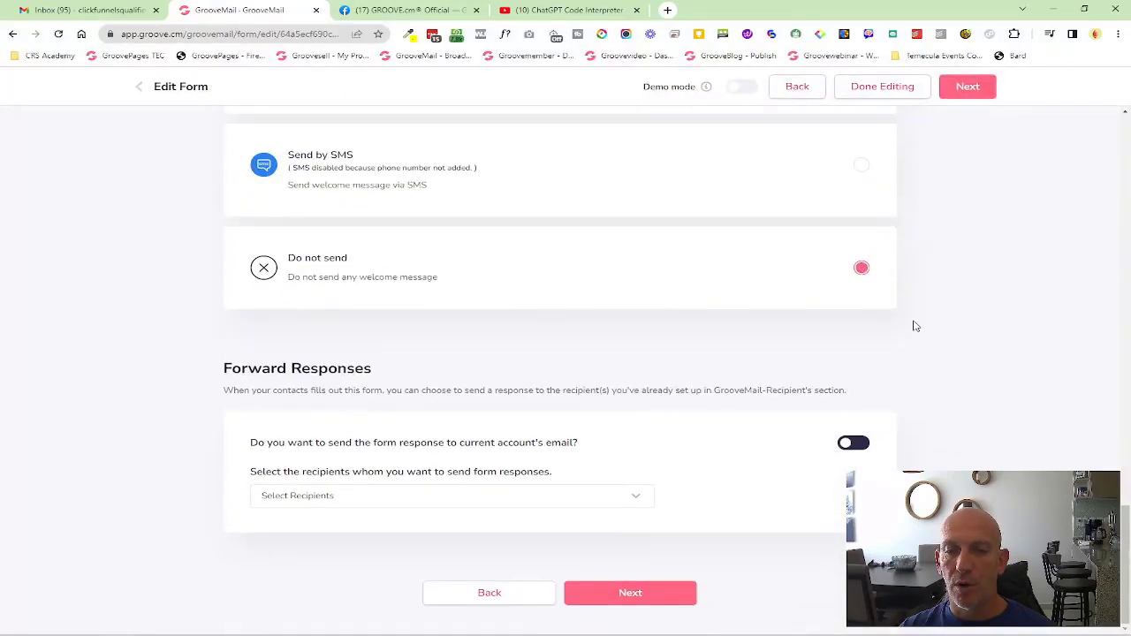
Check the Forward Responses recipient list, then return to the Forms list without choosing one
click(451, 494)
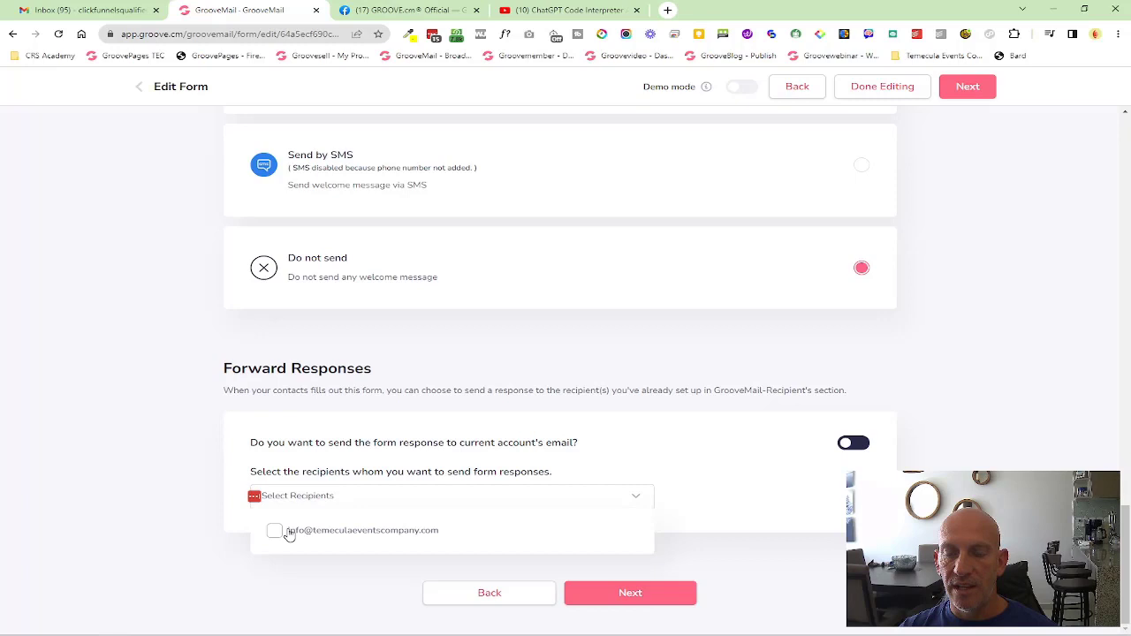
click(275, 530)
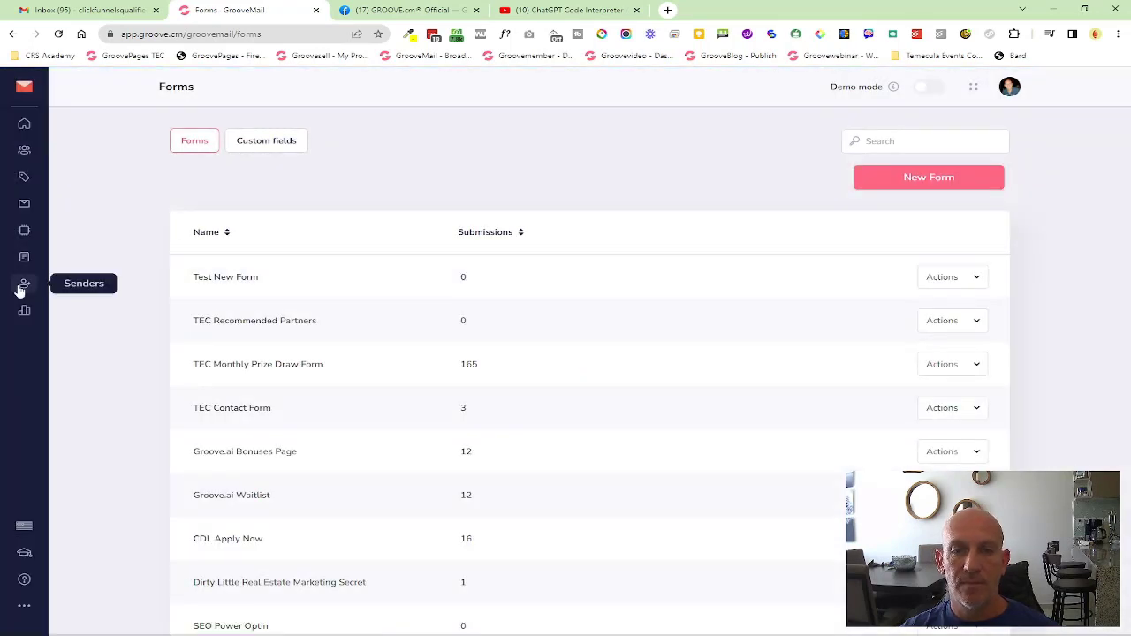
Go to Senders > Recipients and begin editing the unnamed N/A recipient
click(24, 283)
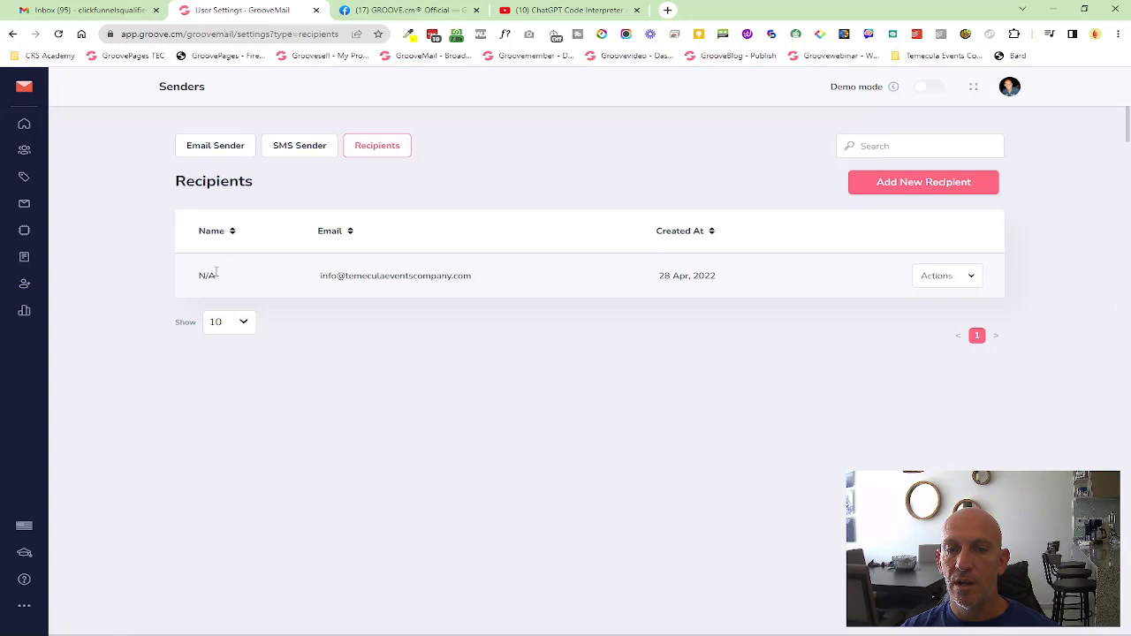
mouse_move(963, 287)
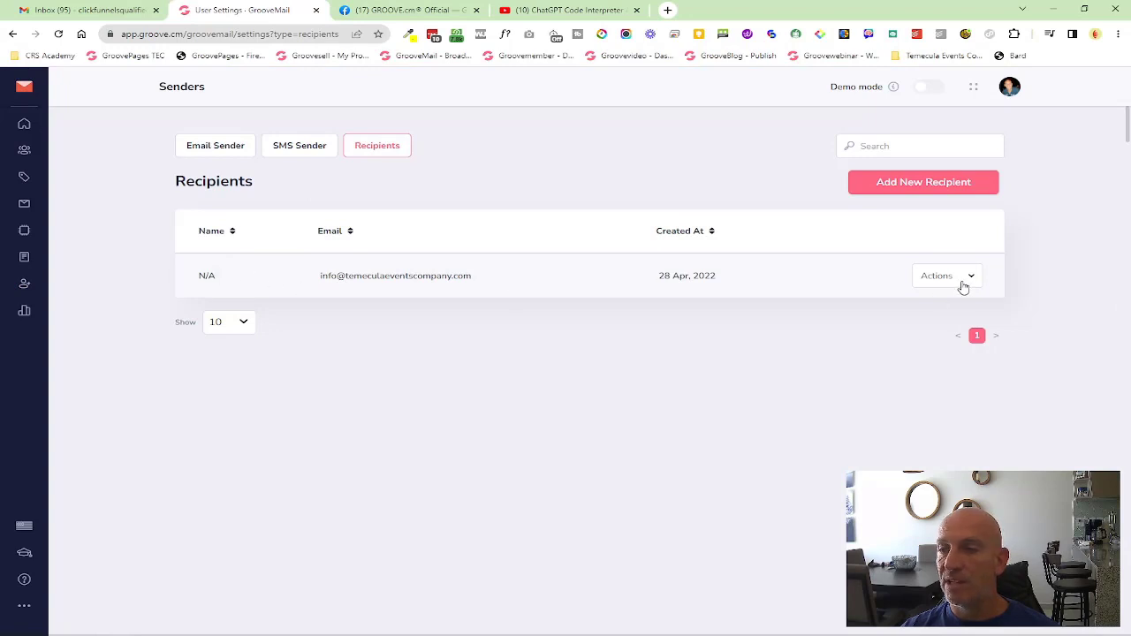
click(946, 274)
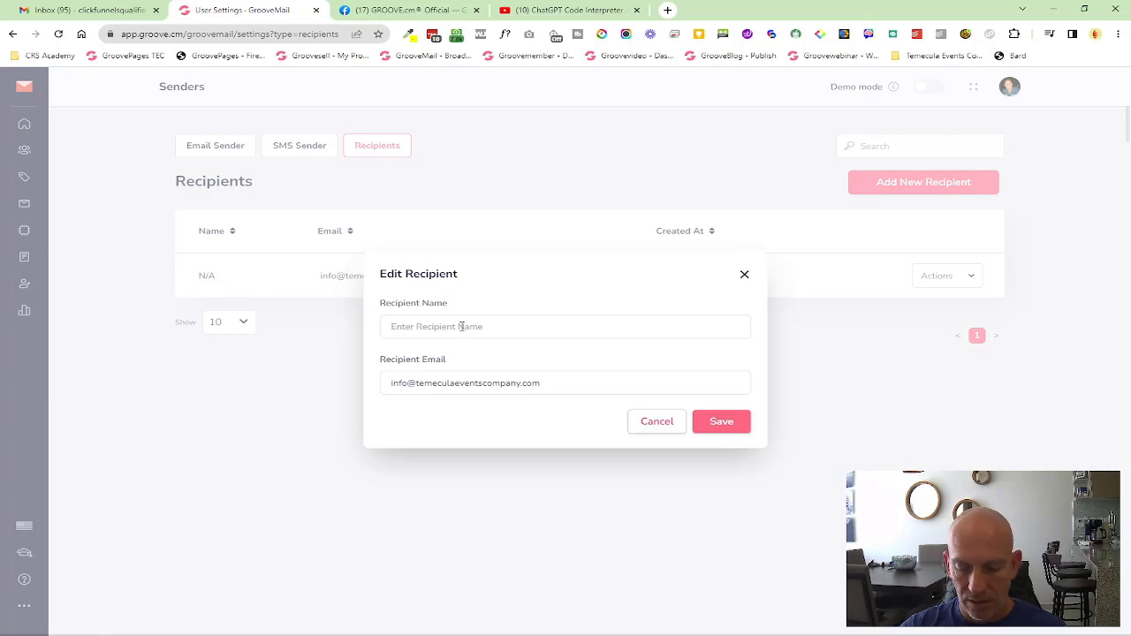
Name the recipient Robert and save it
text(Robert)
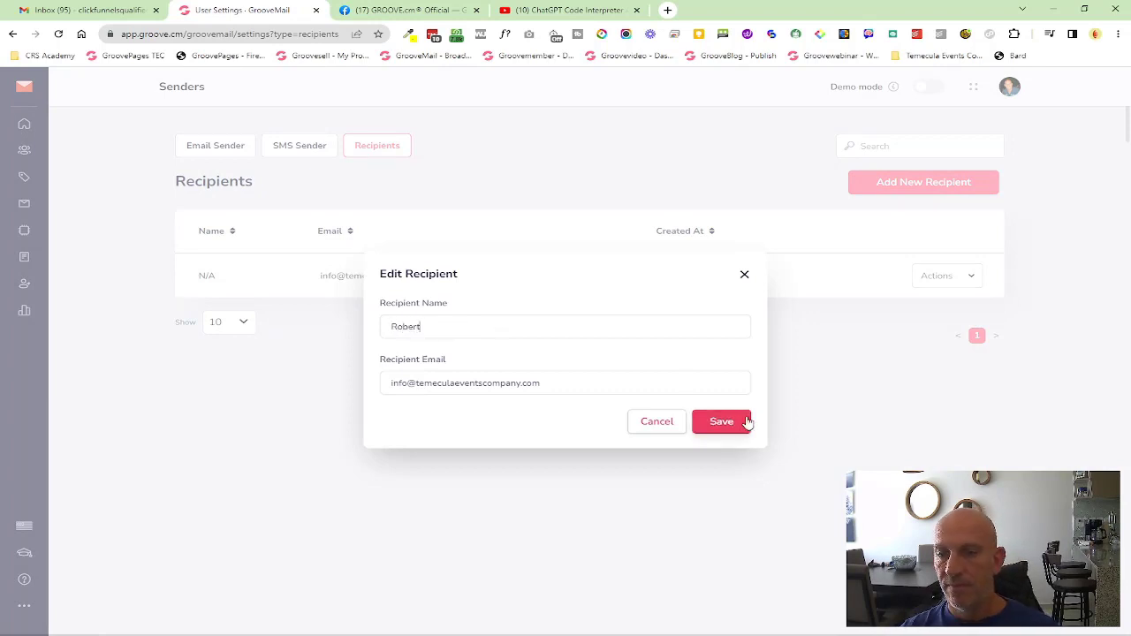
click(721, 421)
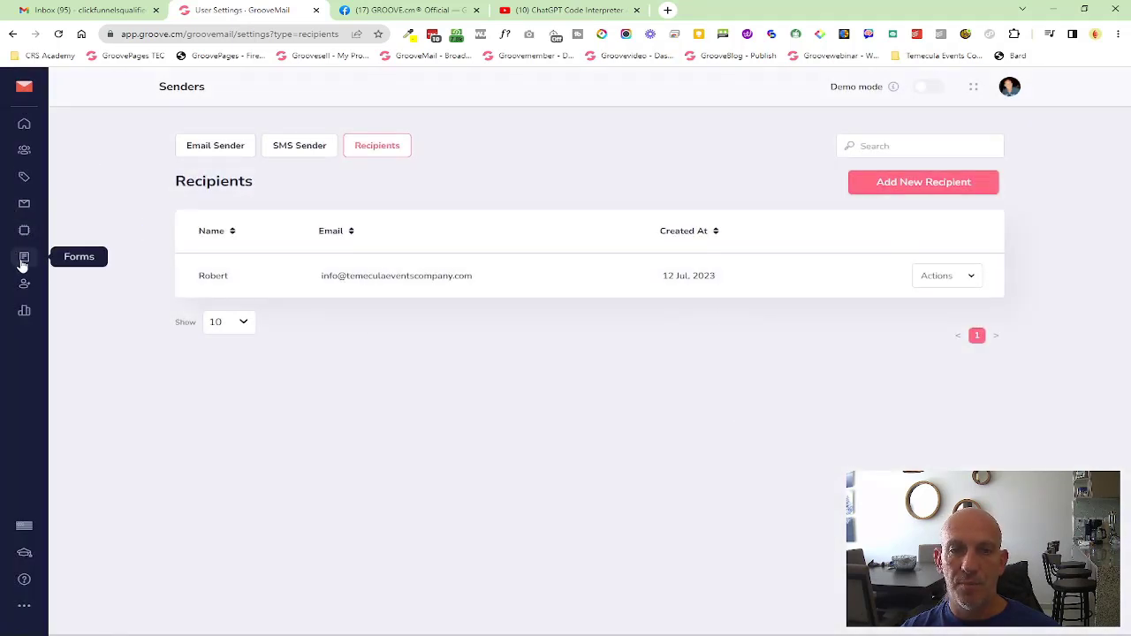
Reopen Test New Form for editing from the Forms list via Actions > Edit
click(24, 257)
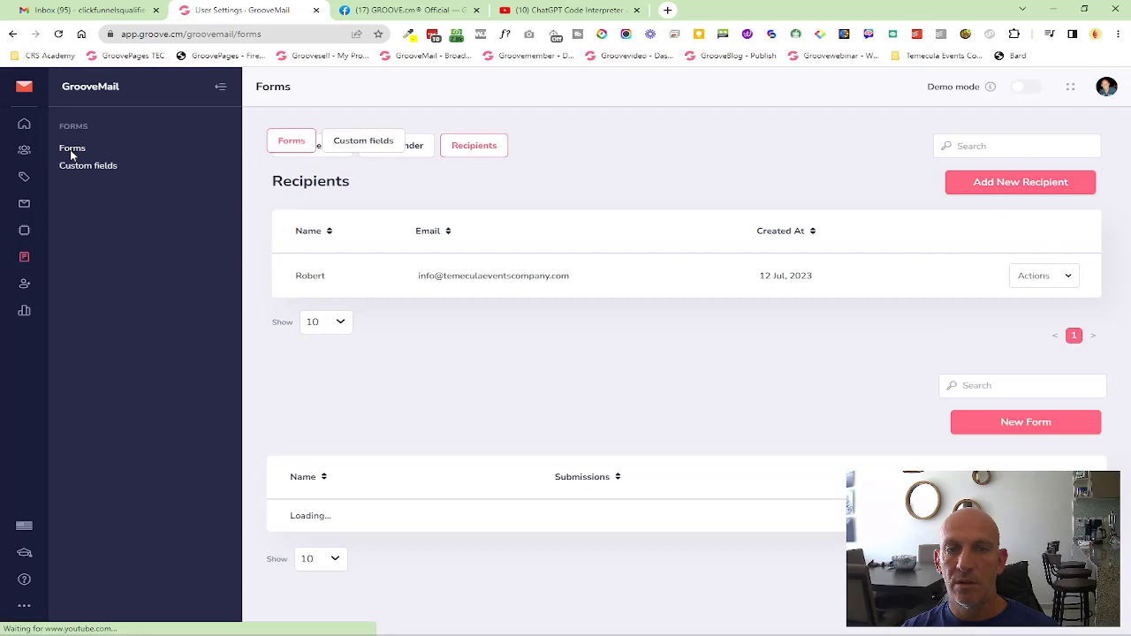
click(1045, 276)
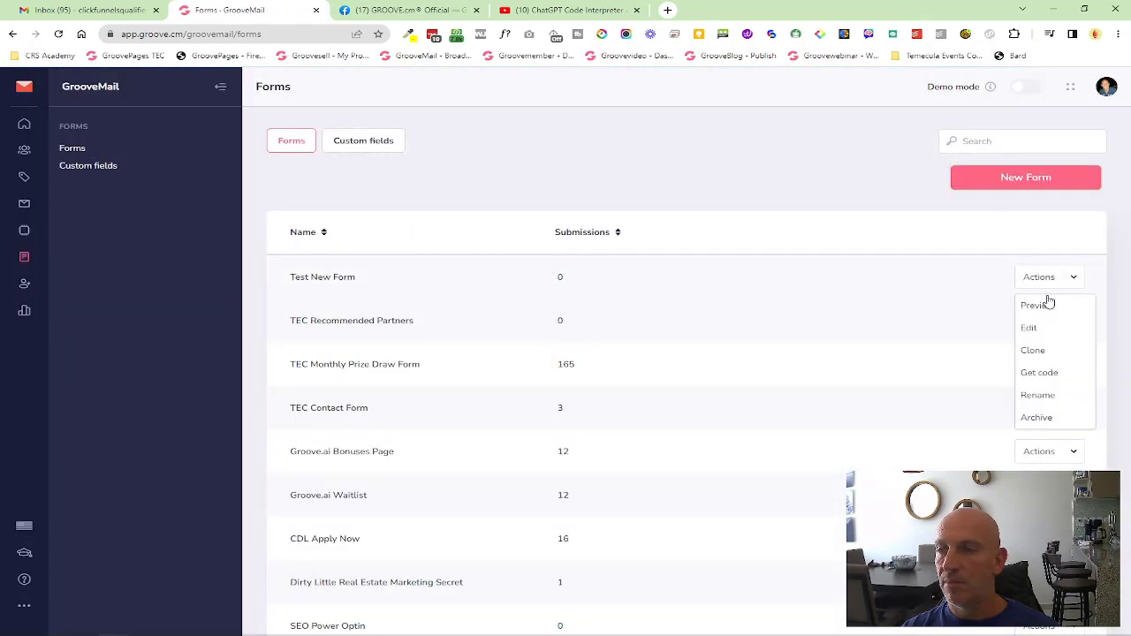
click(1028, 326)
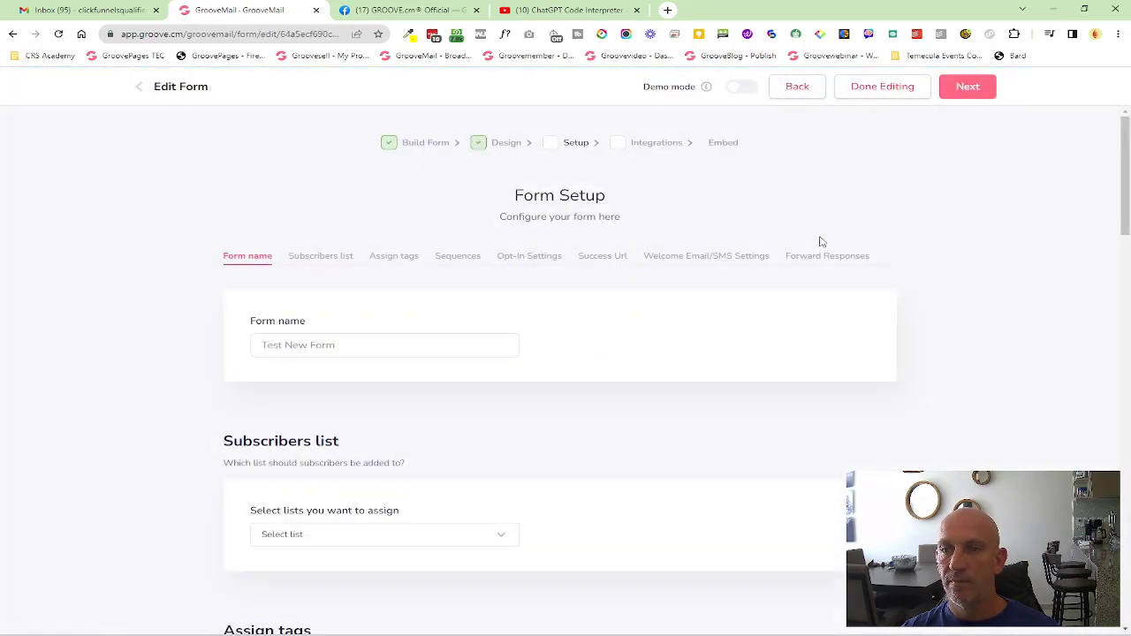
Under Forward Responses, tick the renamed Robert recipient in Select Recipients
scroll(down, 3)
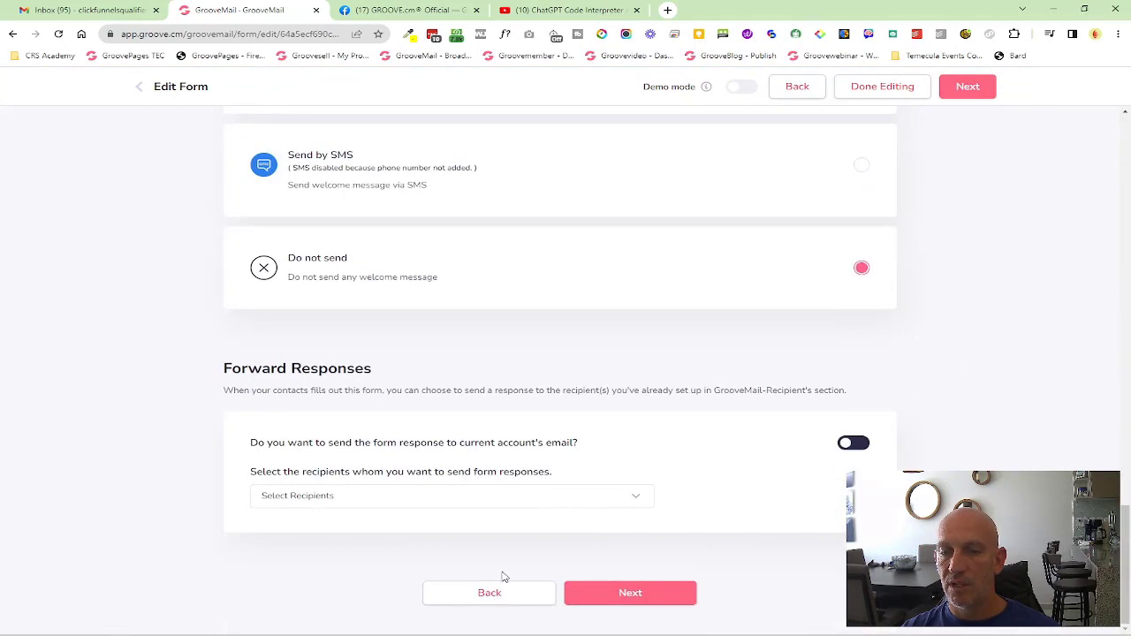
click(451, 496)
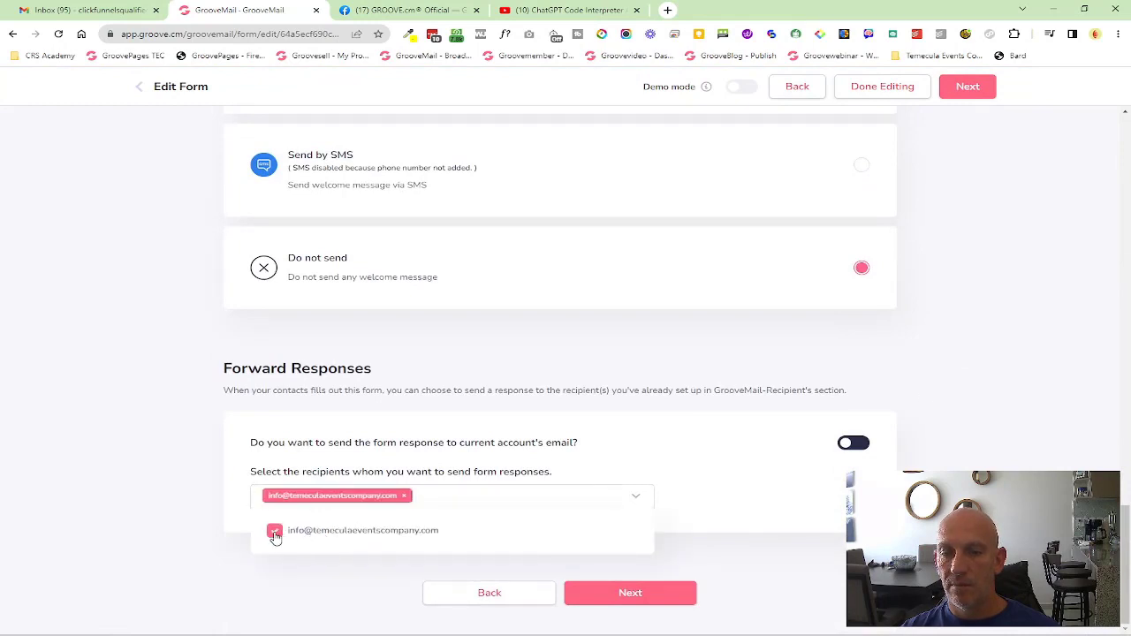
click(275, 530)
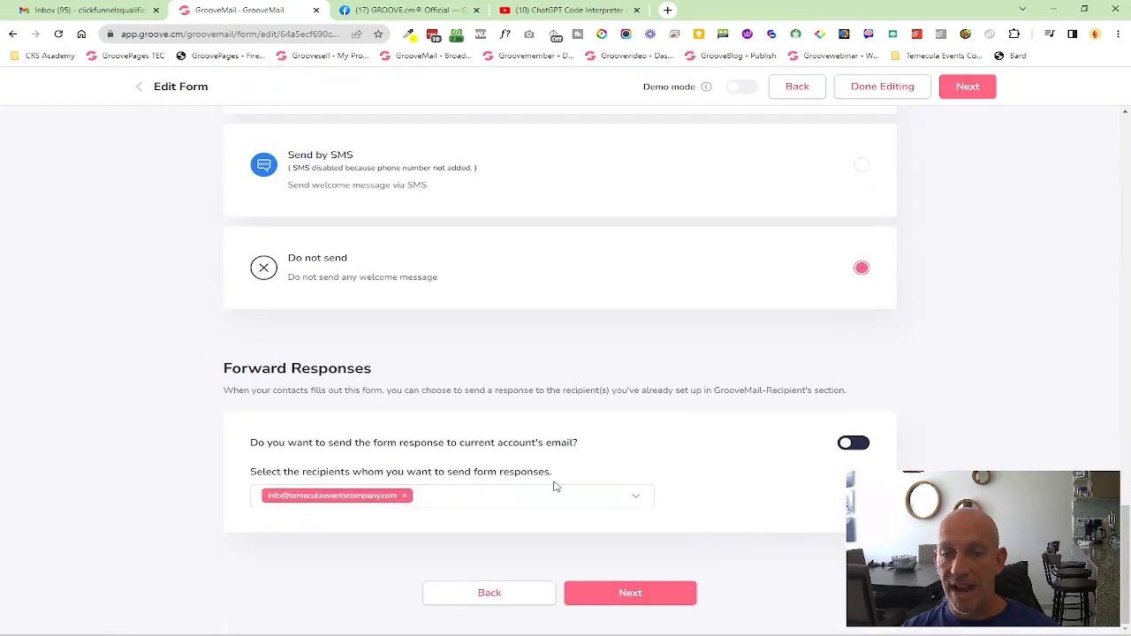
mouse_move(573, 530)
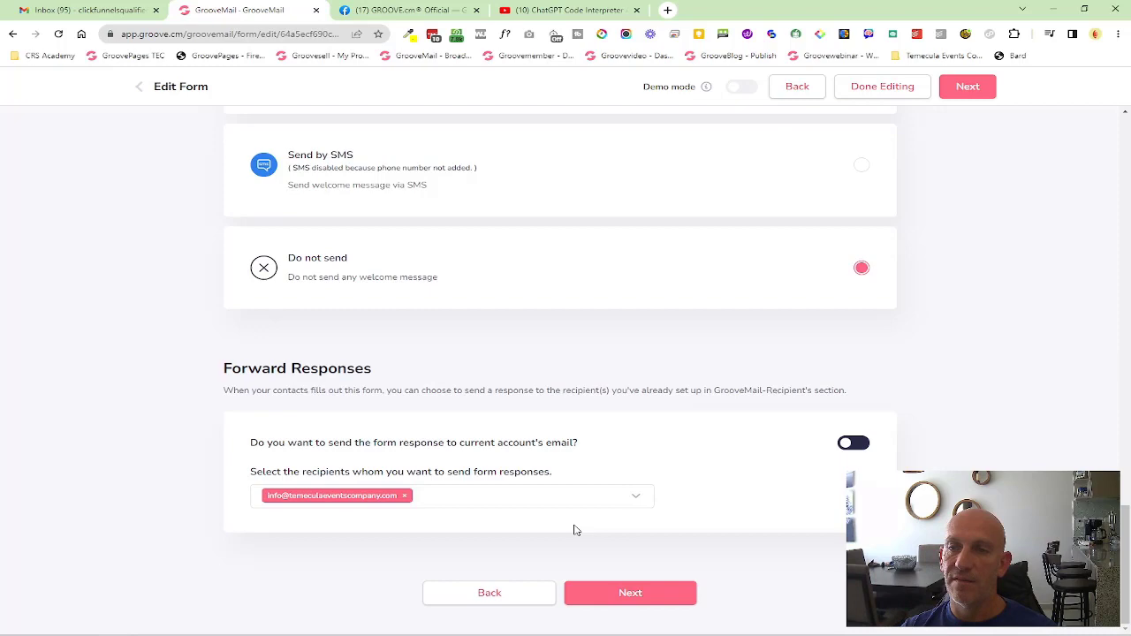
mouse_move(646, 504)
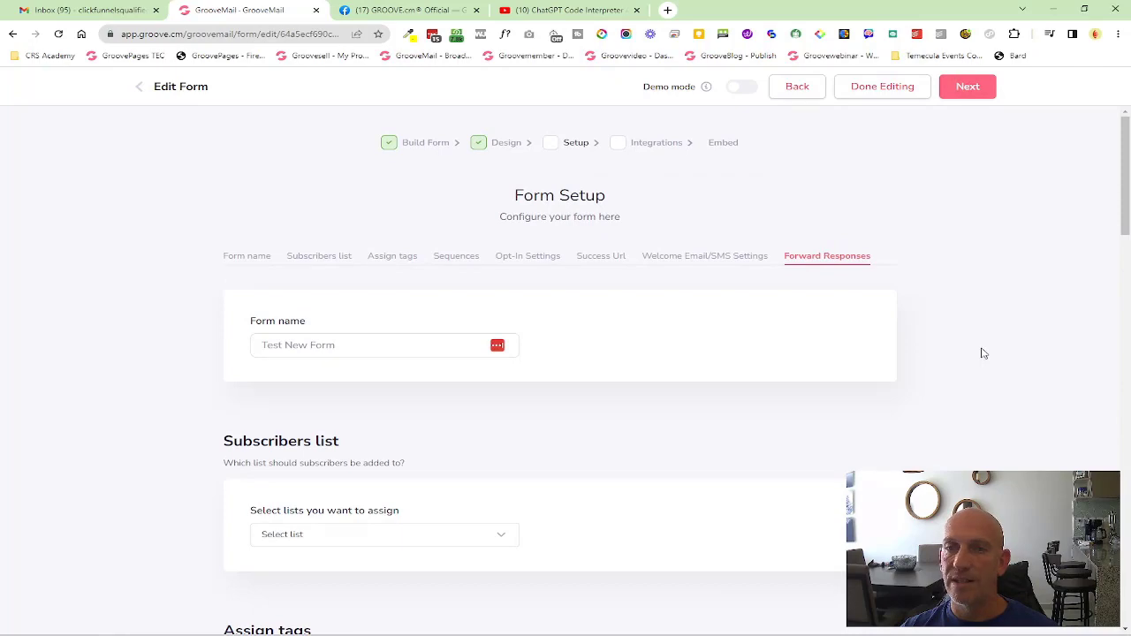
scroll(down, 3)
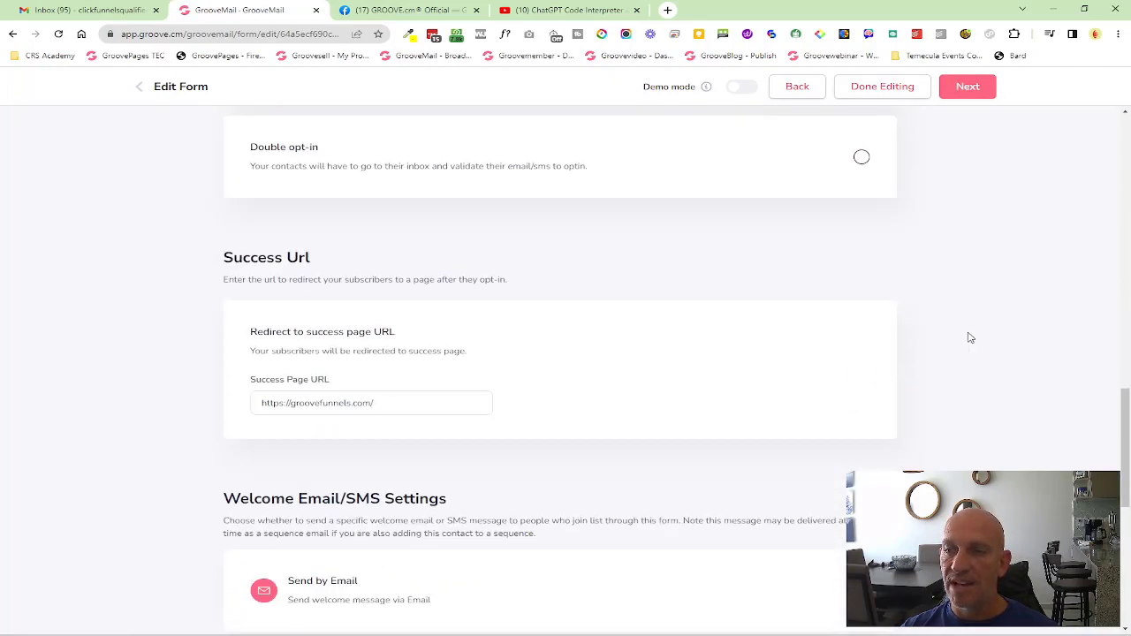
scroll(down, 3)
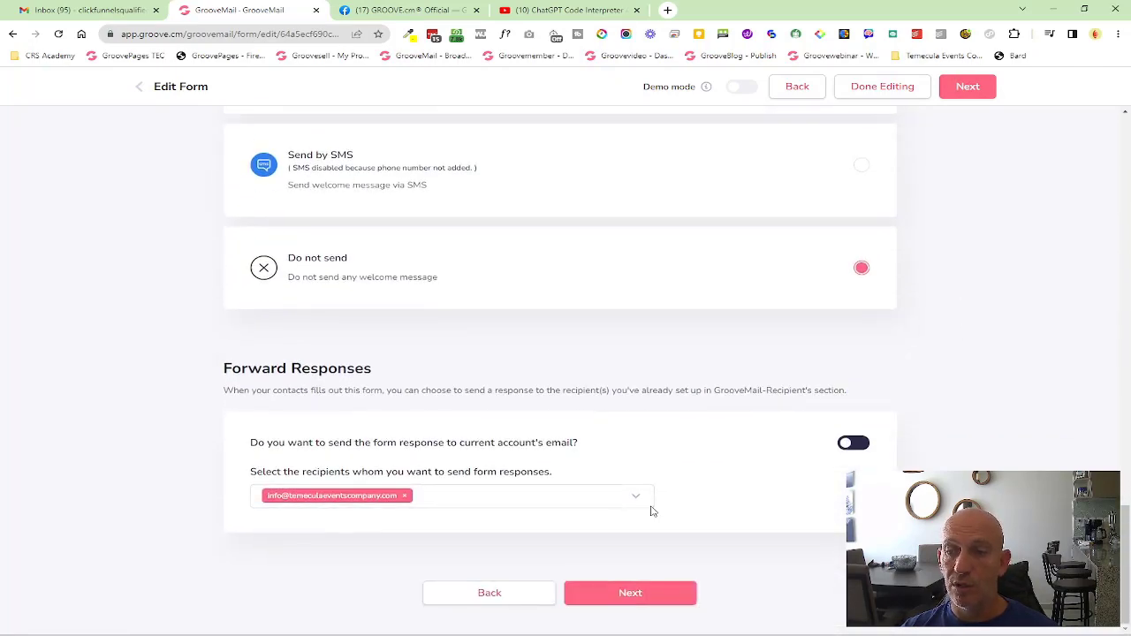